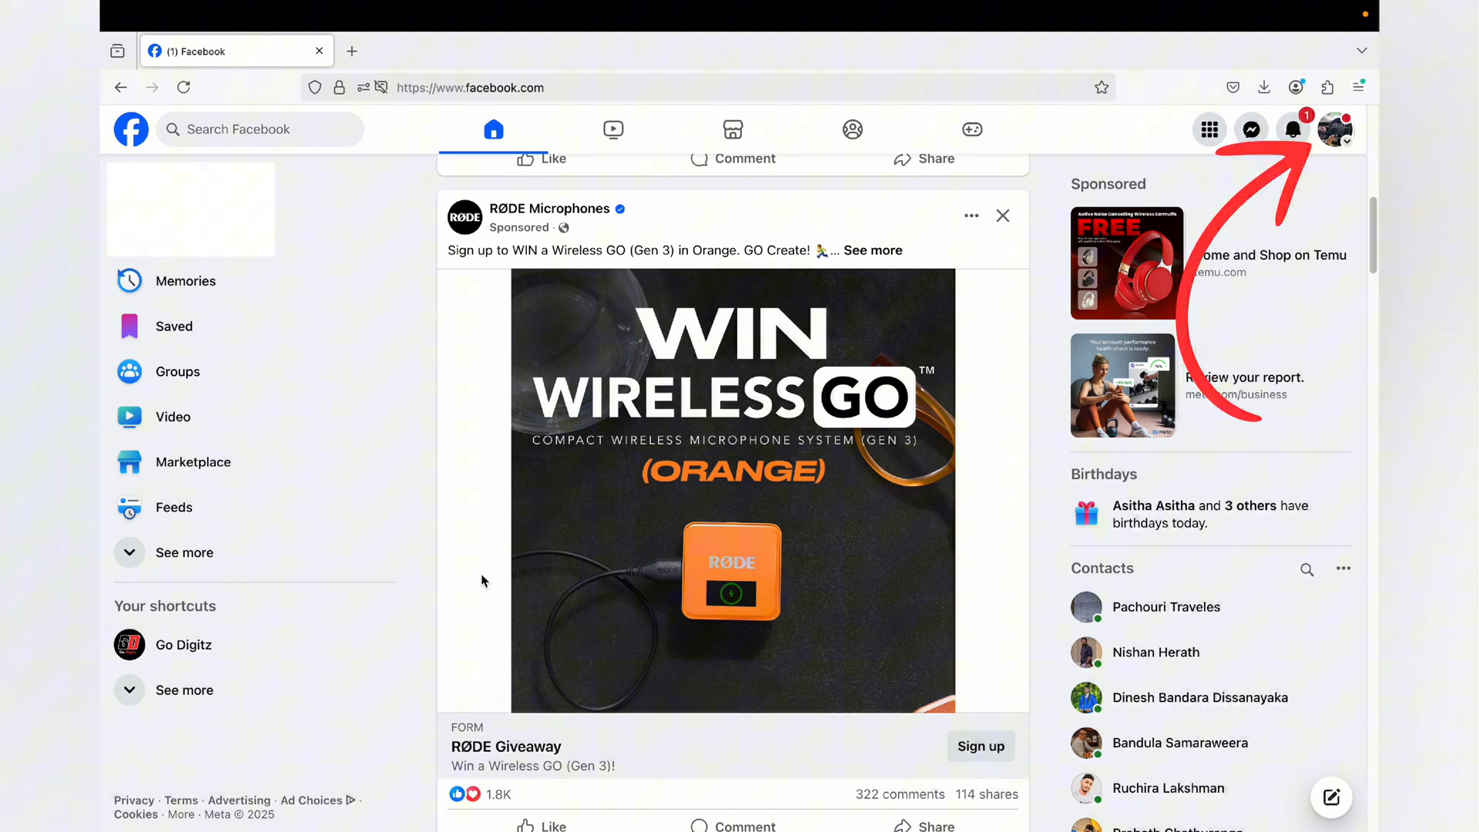
mouse_move(1332, 129)
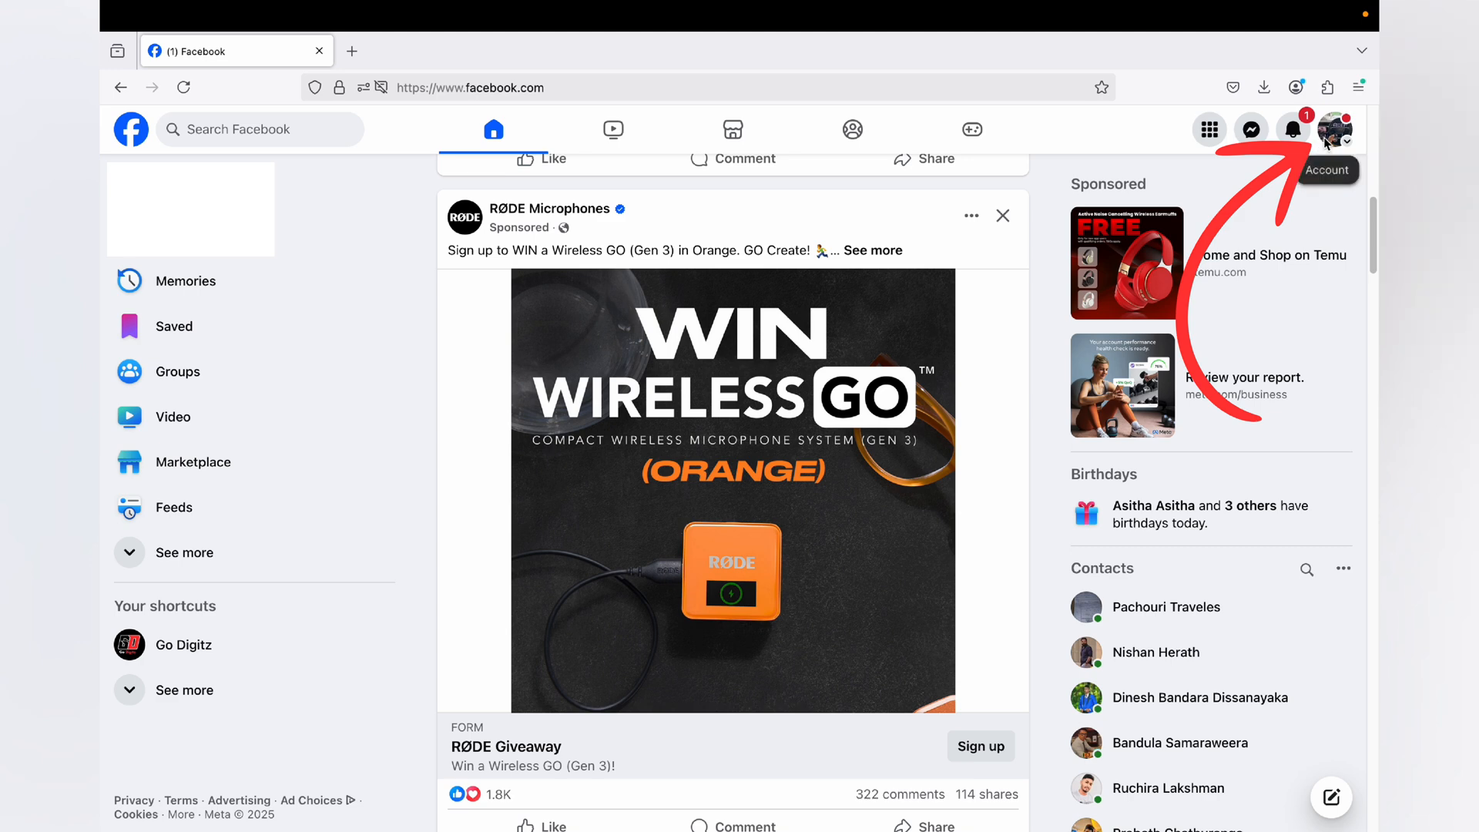
Switch from the personal profile to acting as the Go Digitz Page via the account menu
left_click(1332, 129)
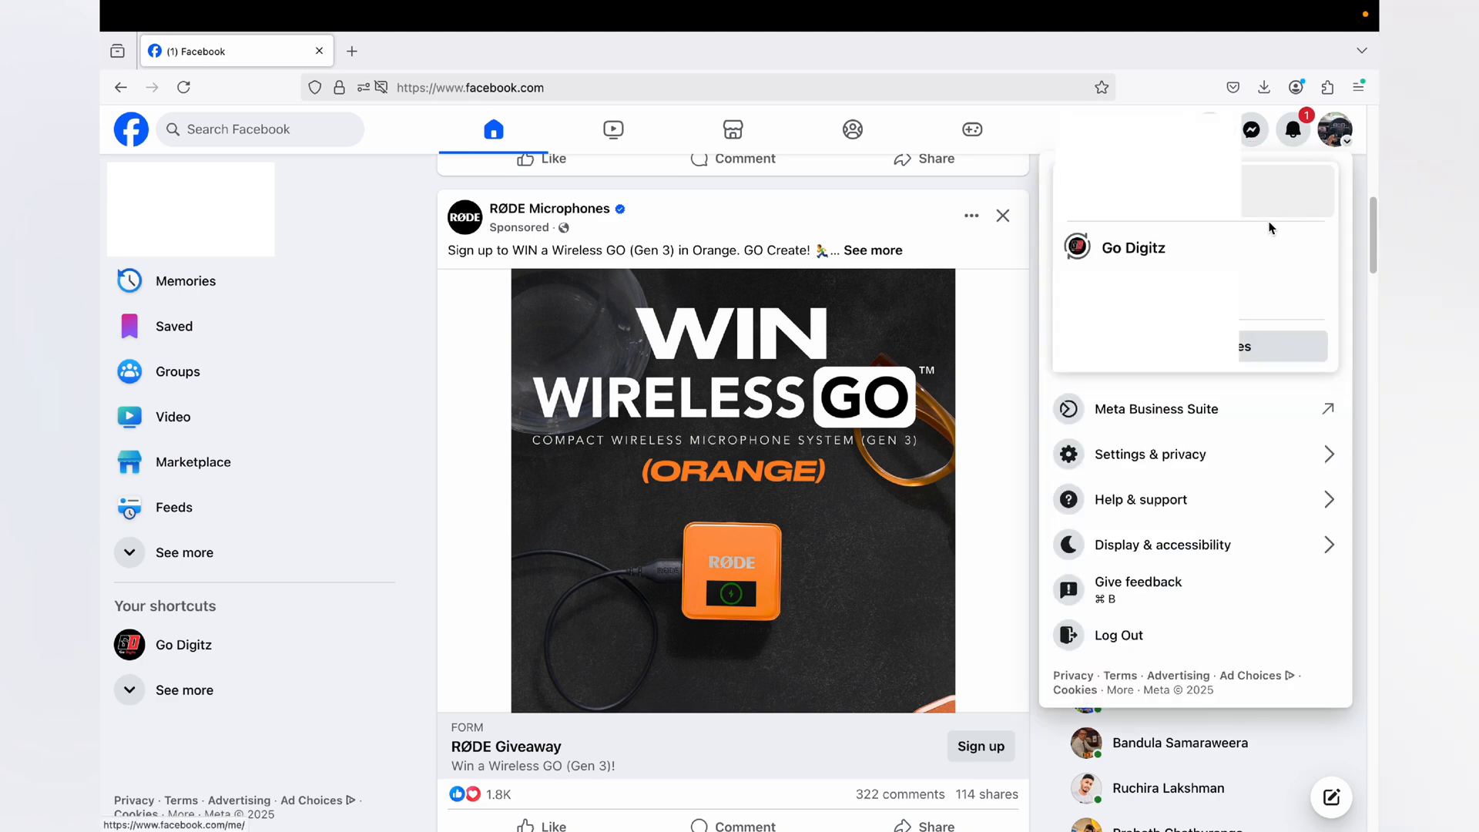
mouse_move(1192, 247)
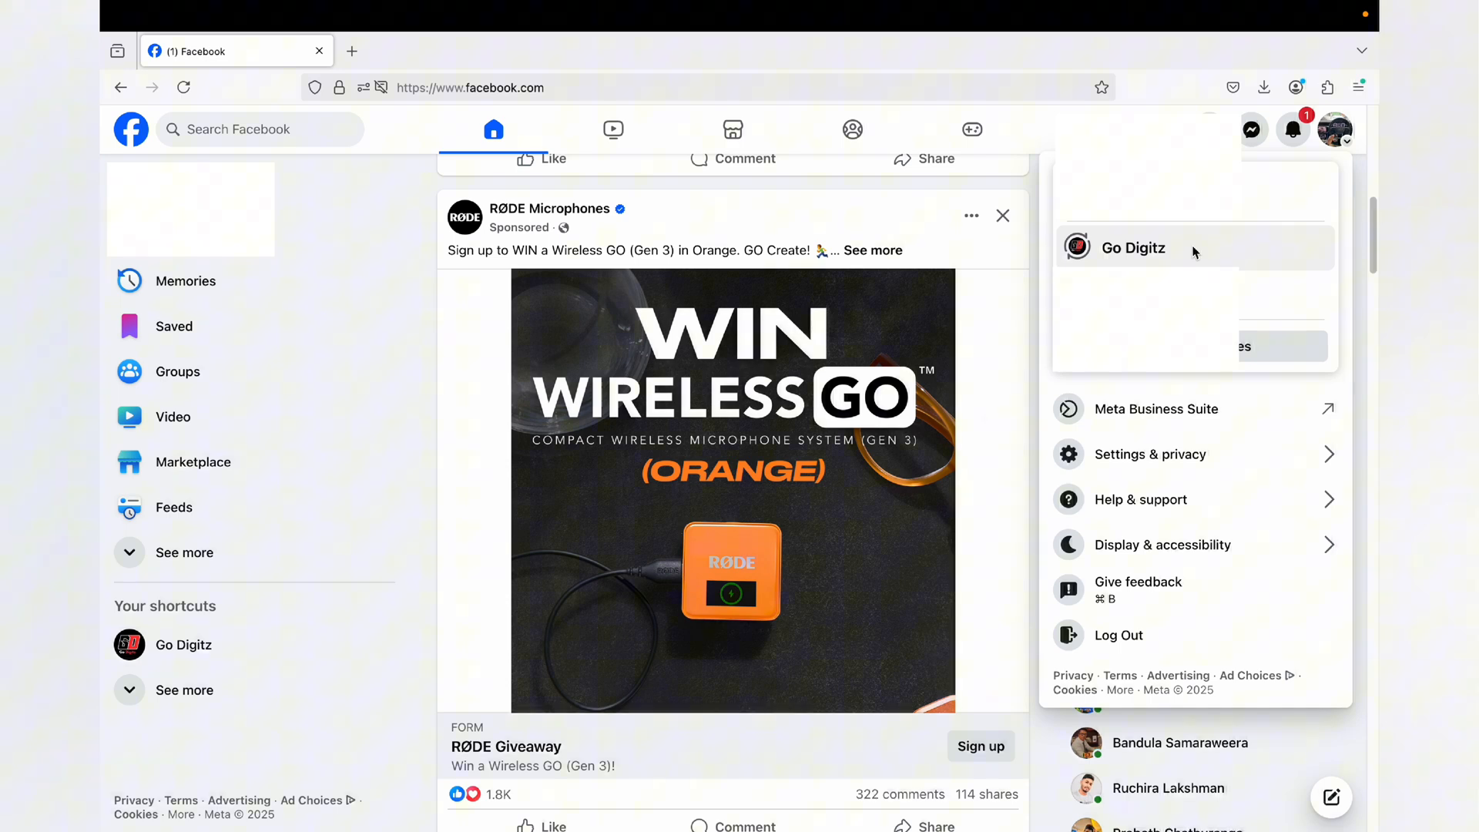
left_click(1133, 247)
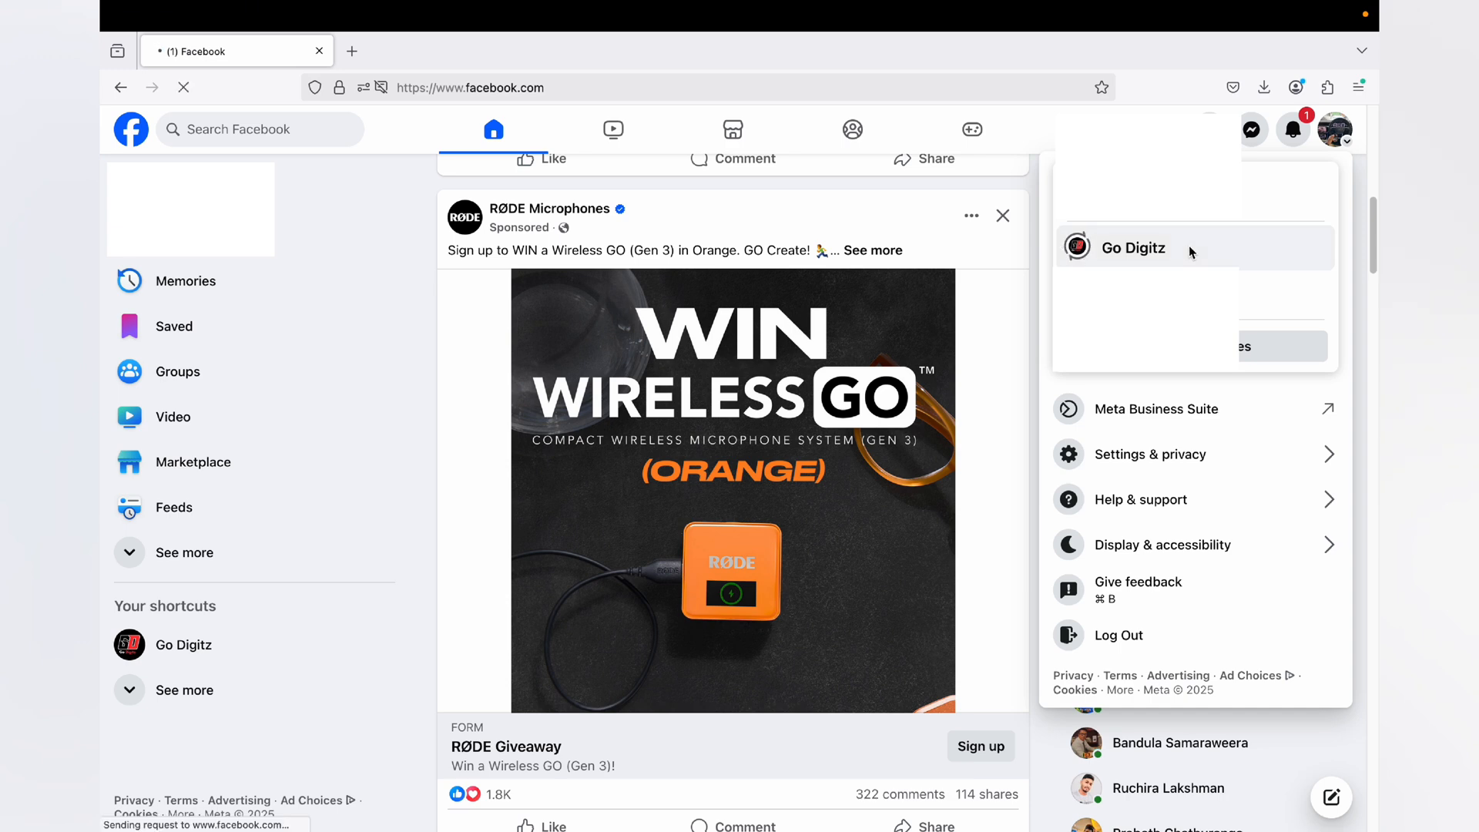
left_click(1130, 247)
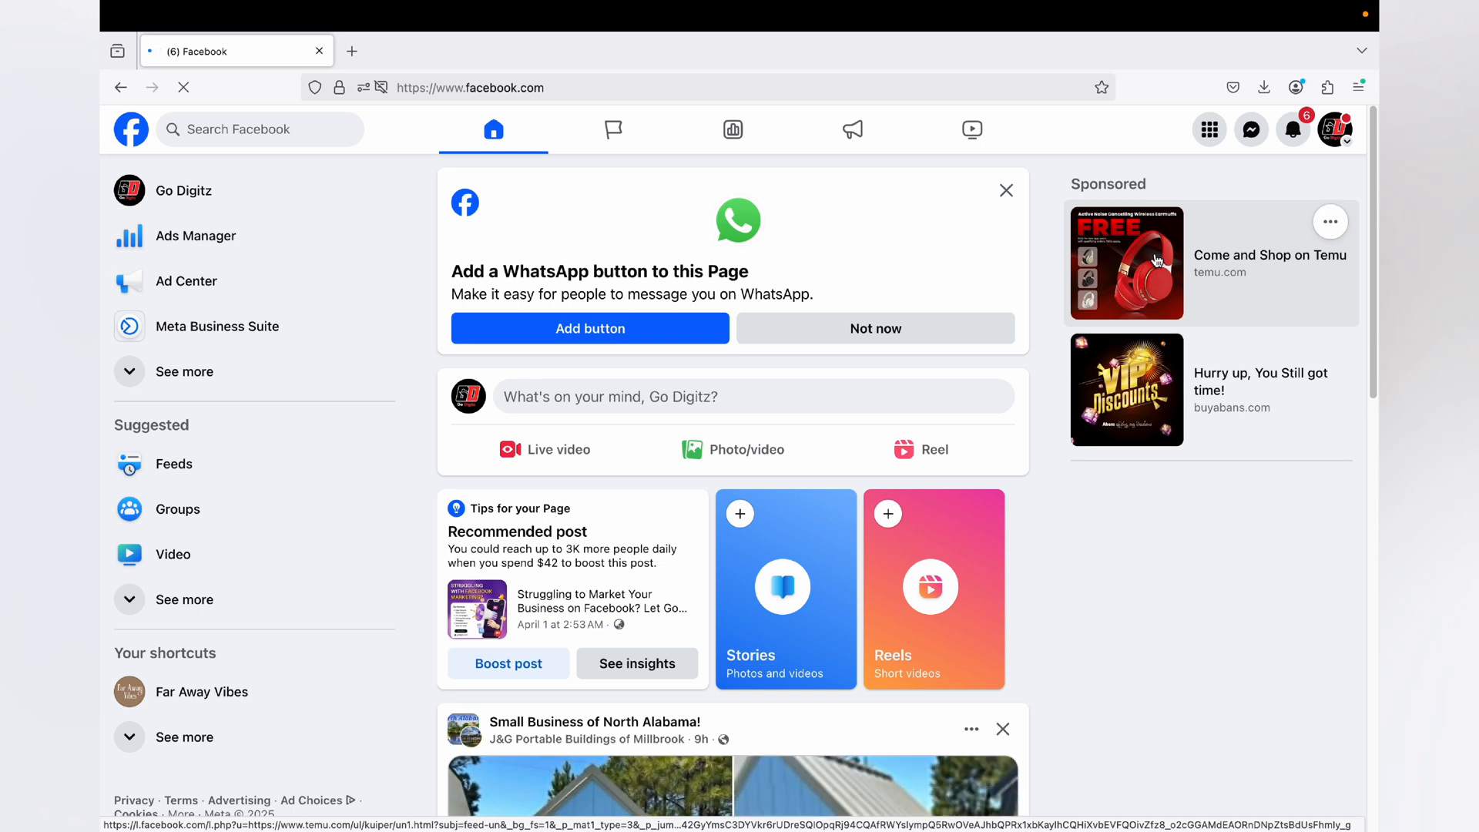
Dismiss the WhatsApp button card and reach the Go Digitz Page's full Settings page
left_click(1006, 190)
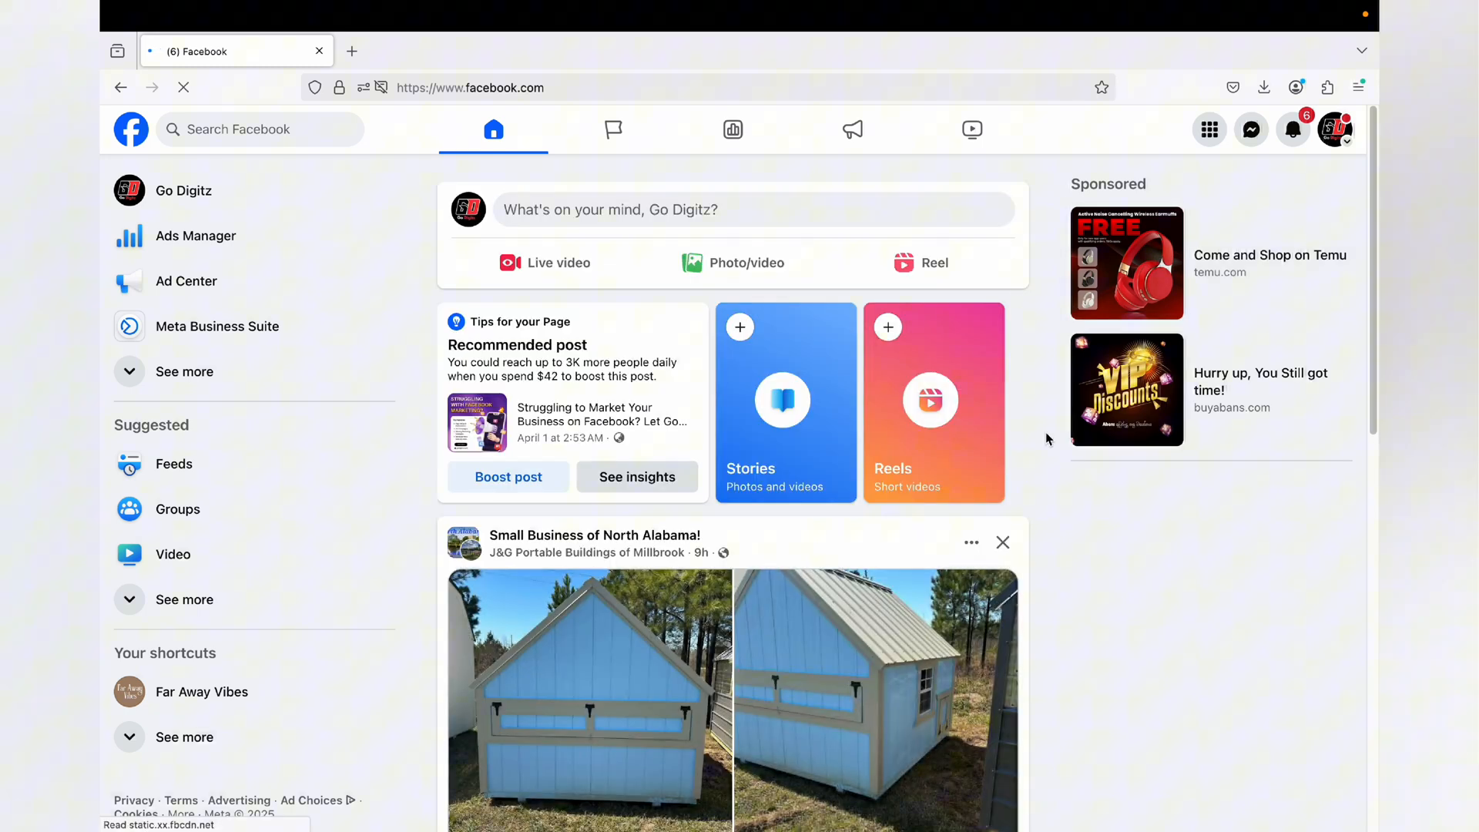
mouse_move(1107, 597)
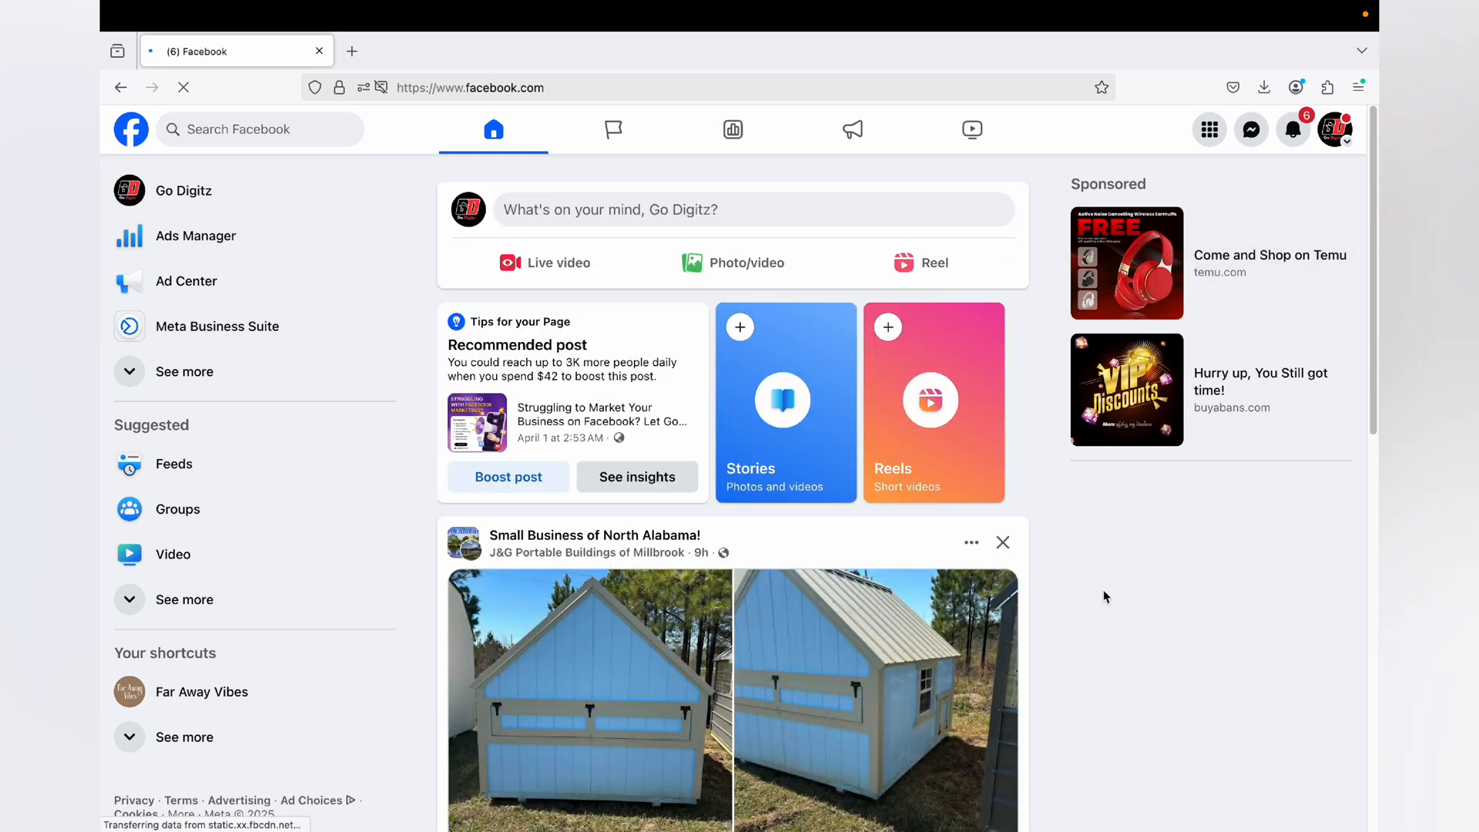
mouse_move(1069, 599)
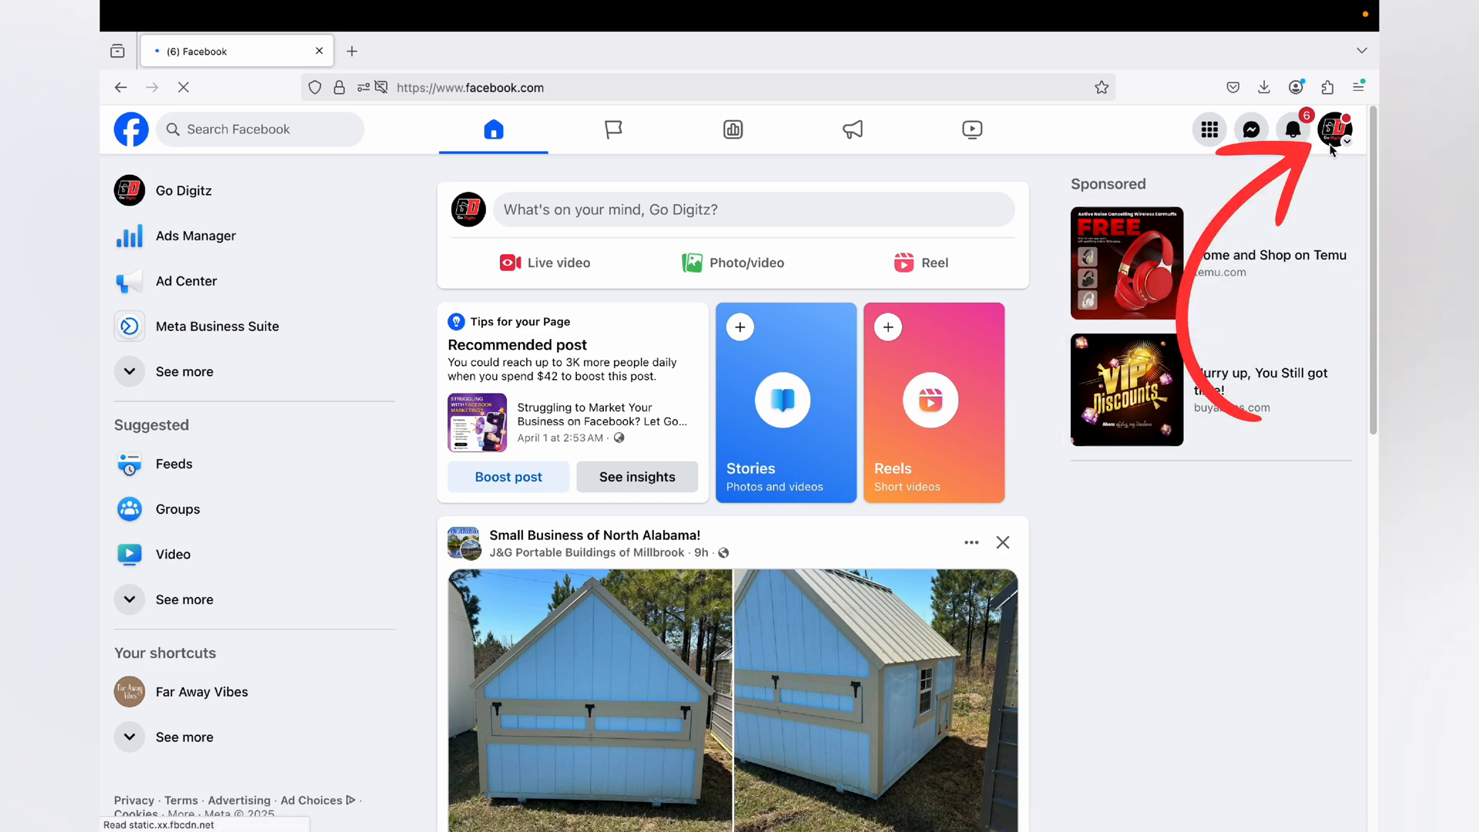
mouse_move(1334, 129)
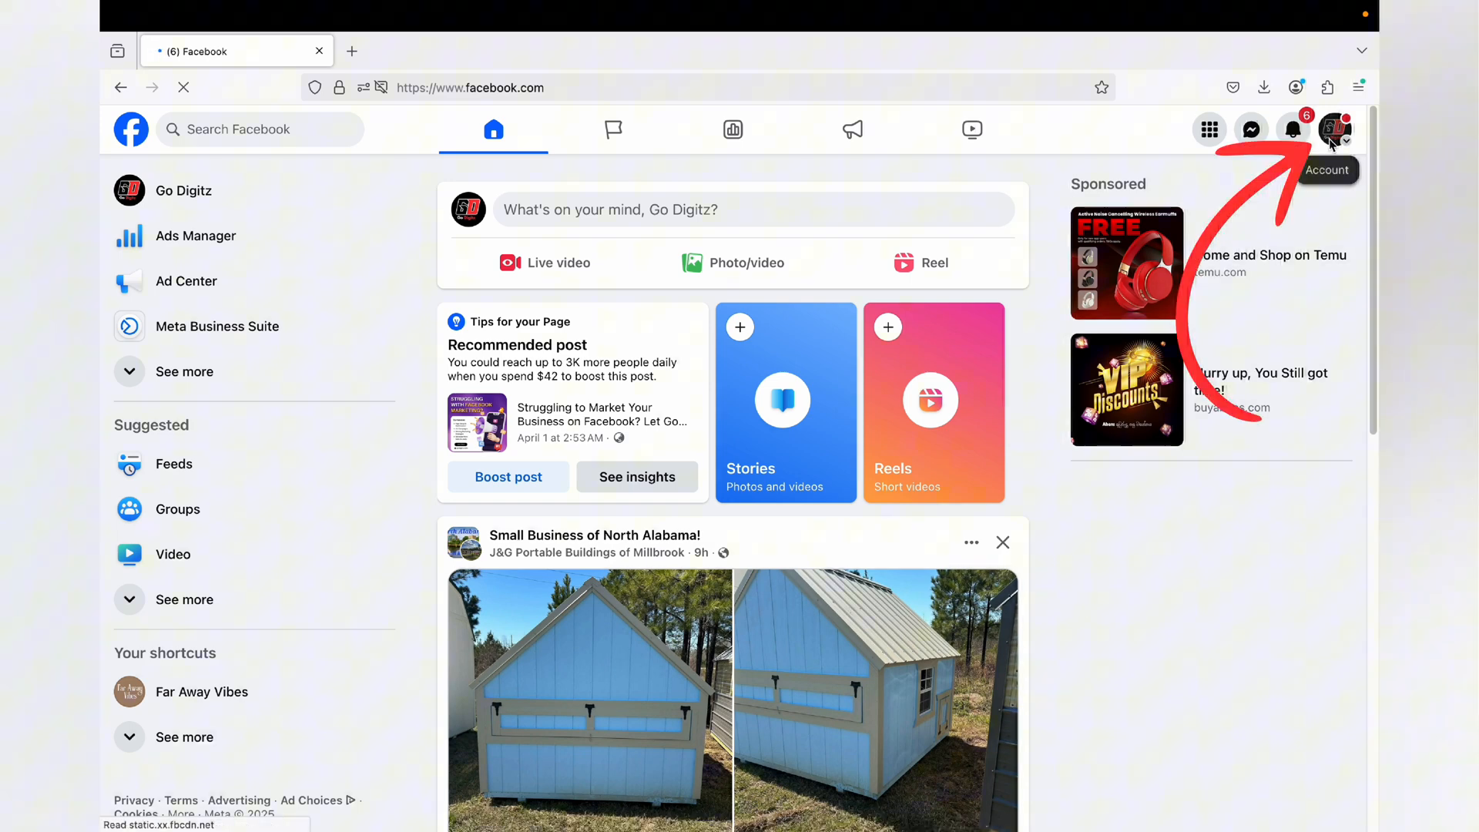
left_click(1334, 130)
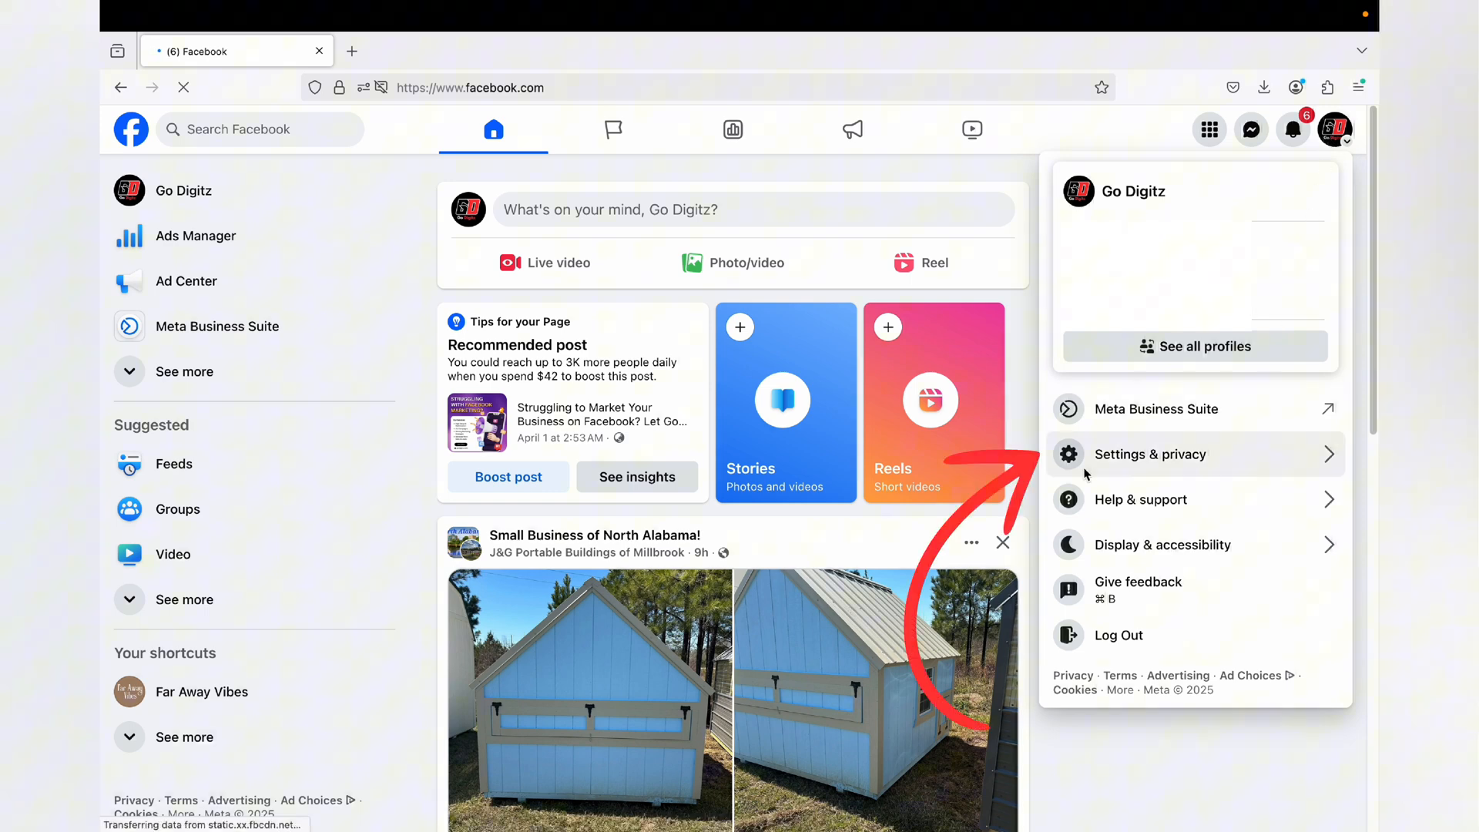
left_click(1149, 453)
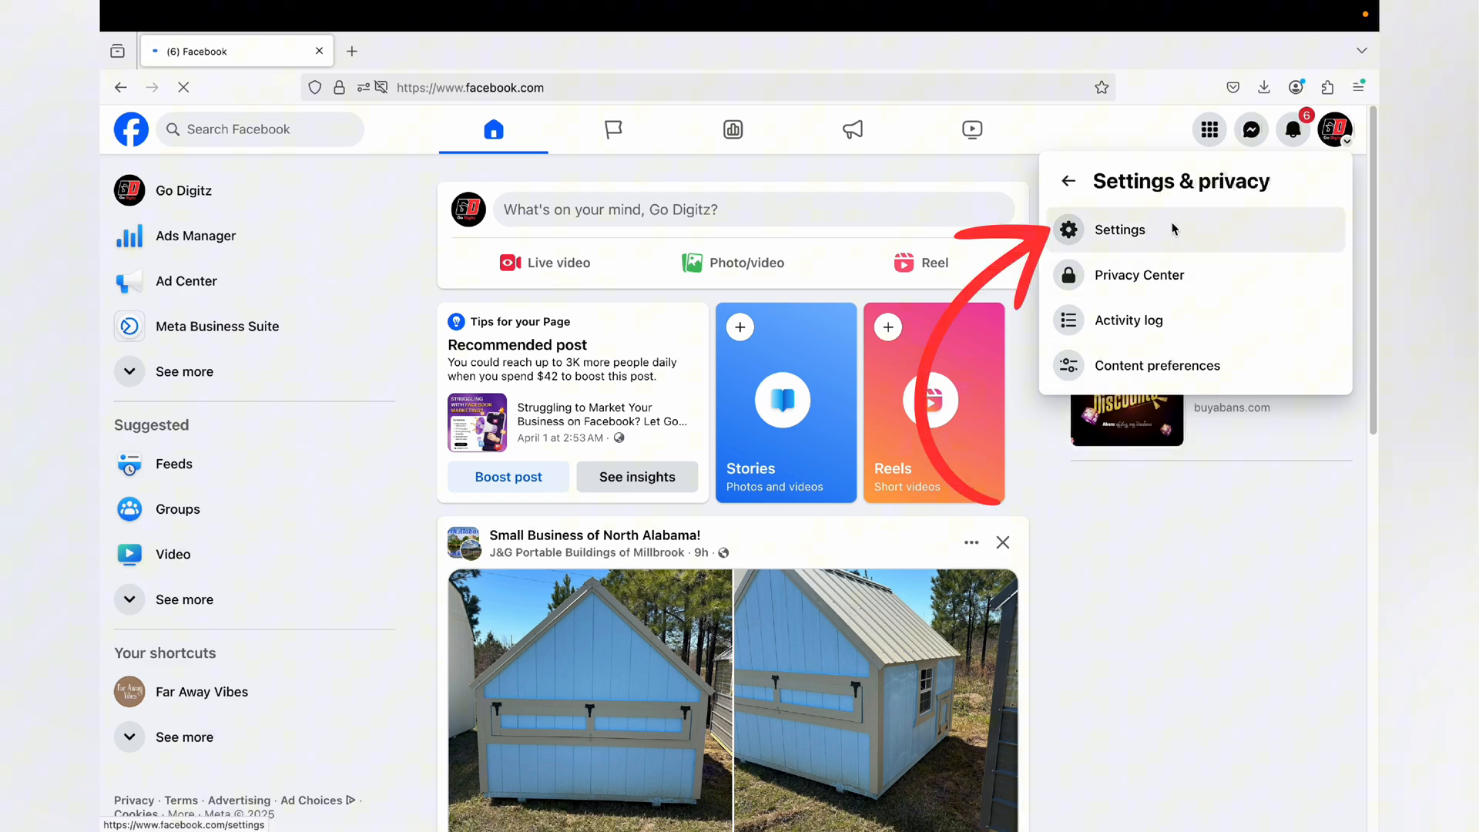
left_click(1120, 230)
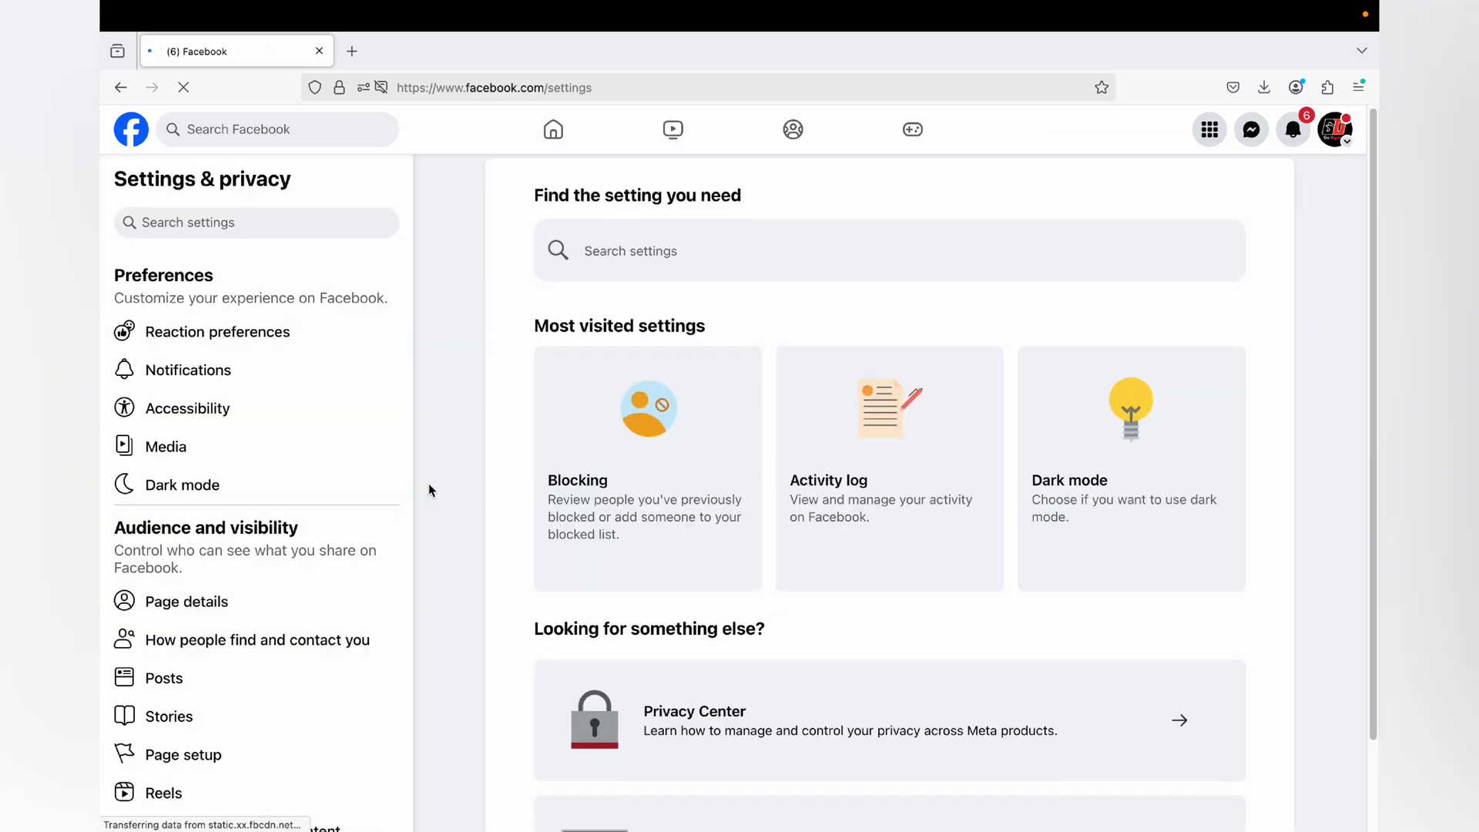
Reach the Page setup section under Audience and visibility for Go Digitz
scroll("down", 3)
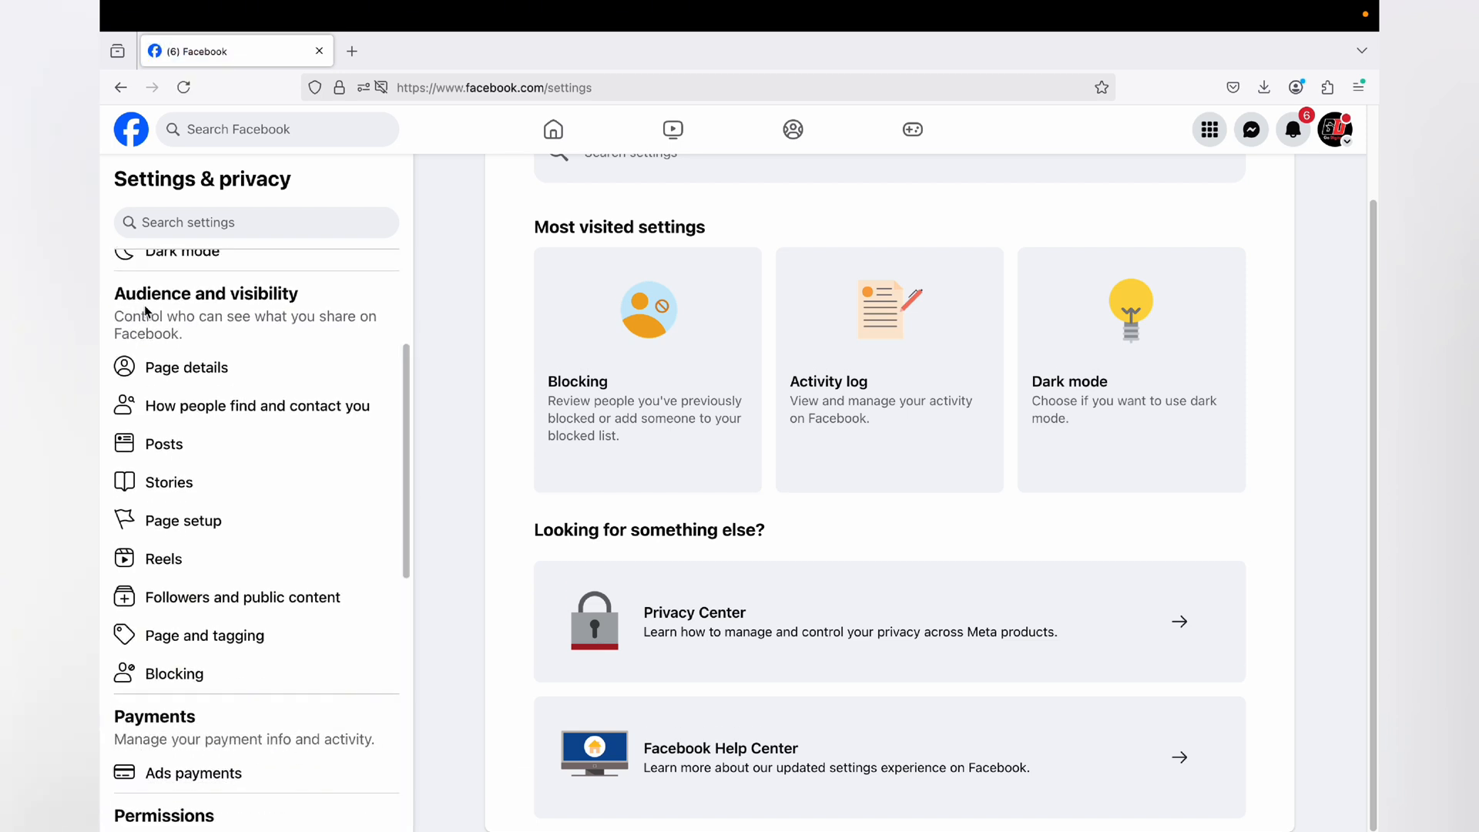
mouse_move(233, 310)
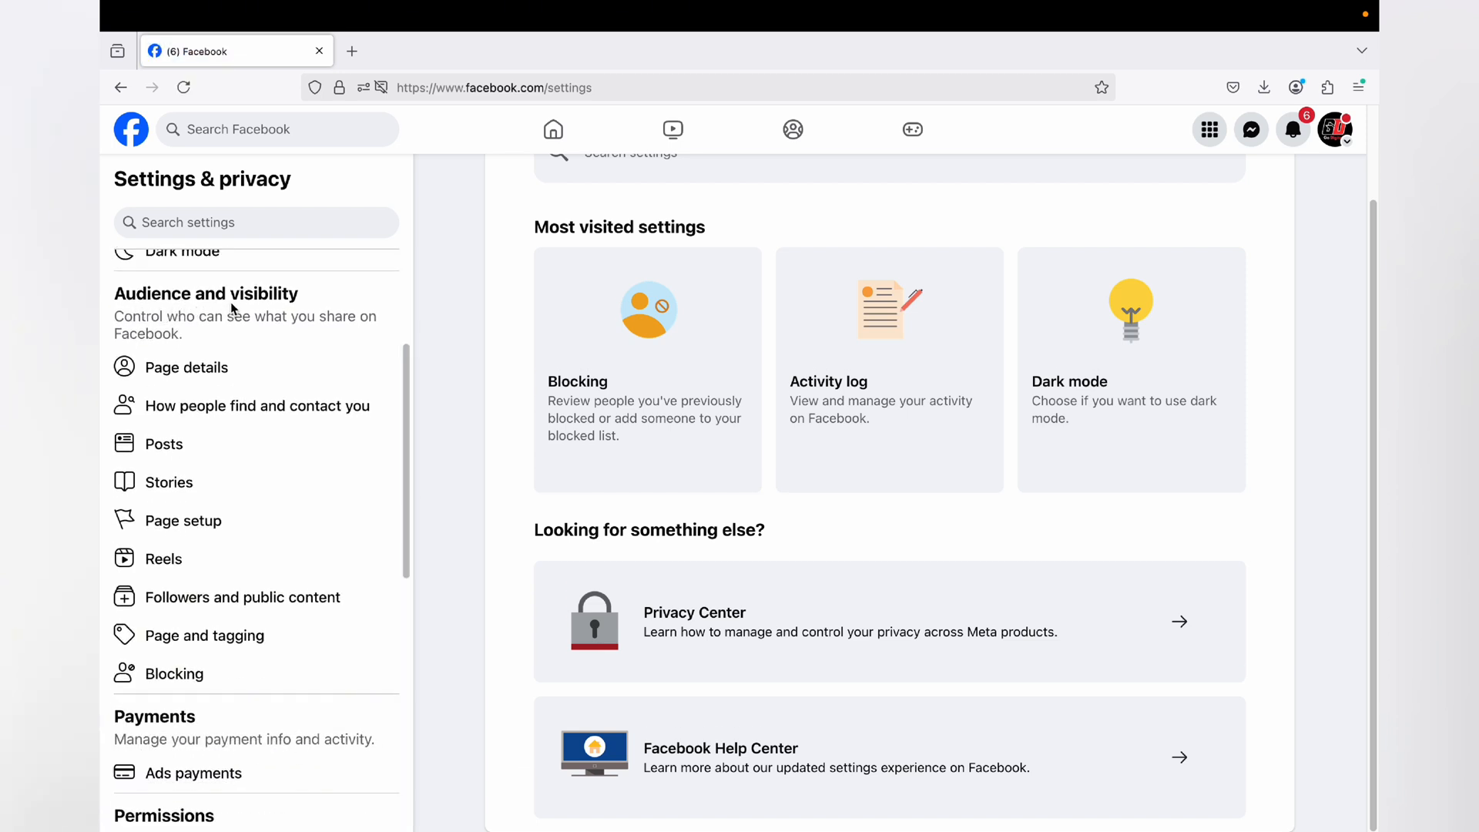
mouse_move(276, 519)
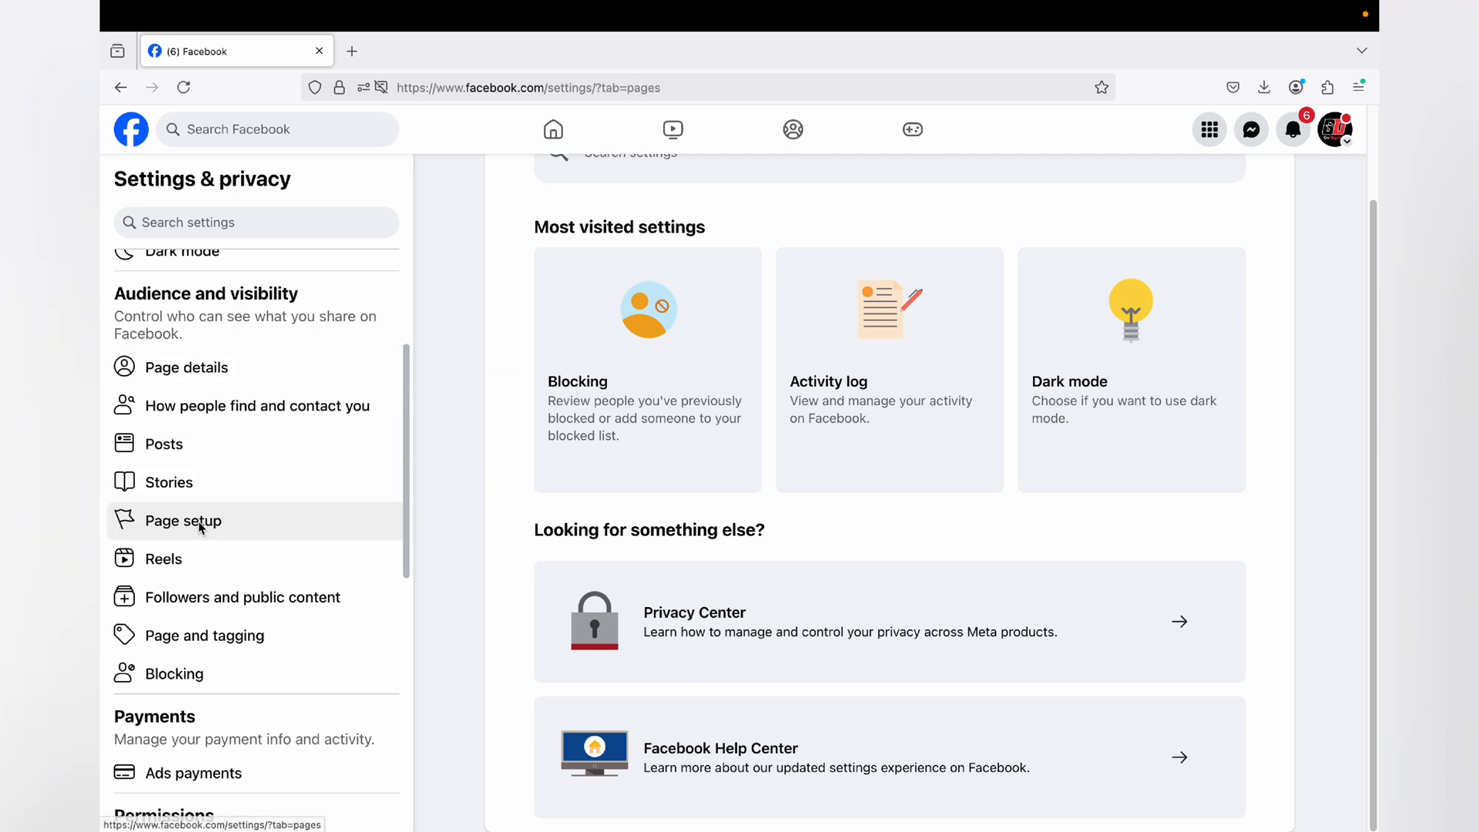
left_click(186, 519)
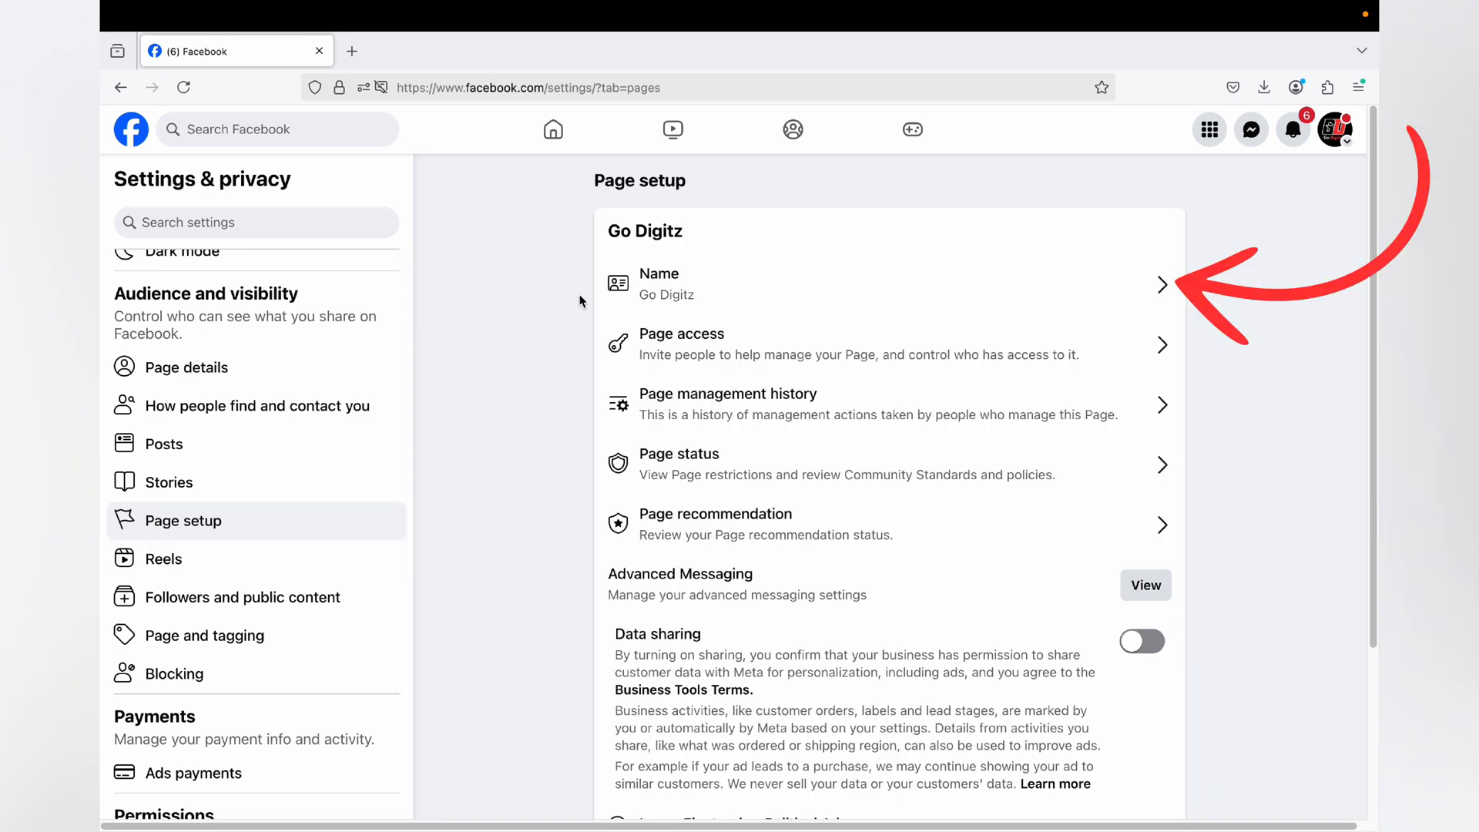
mouse_move(1164, 285)
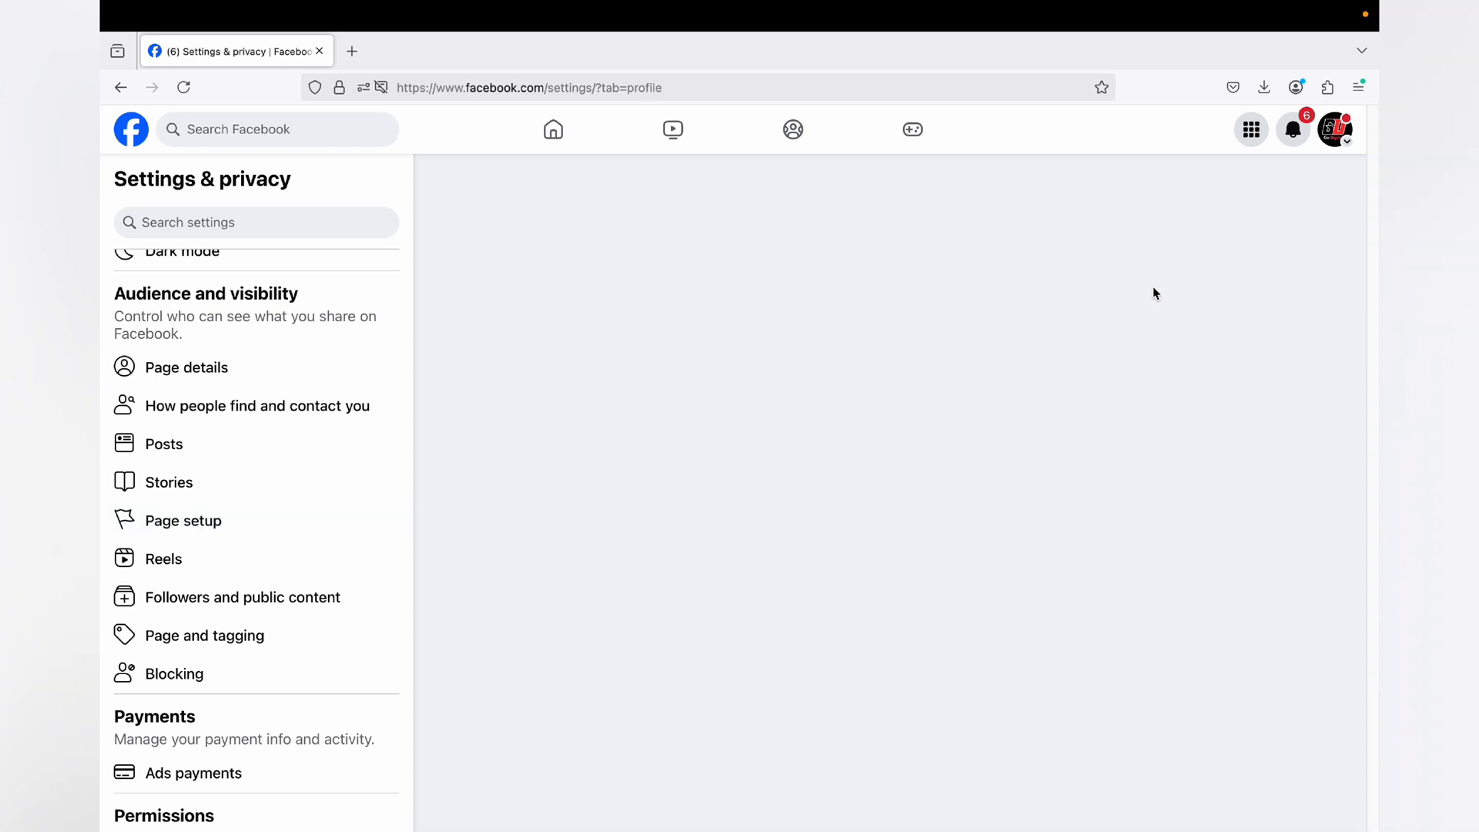
Open the Page username for editing in General Page settings, with 'godigitz' shown as available
left_click(187, 367)
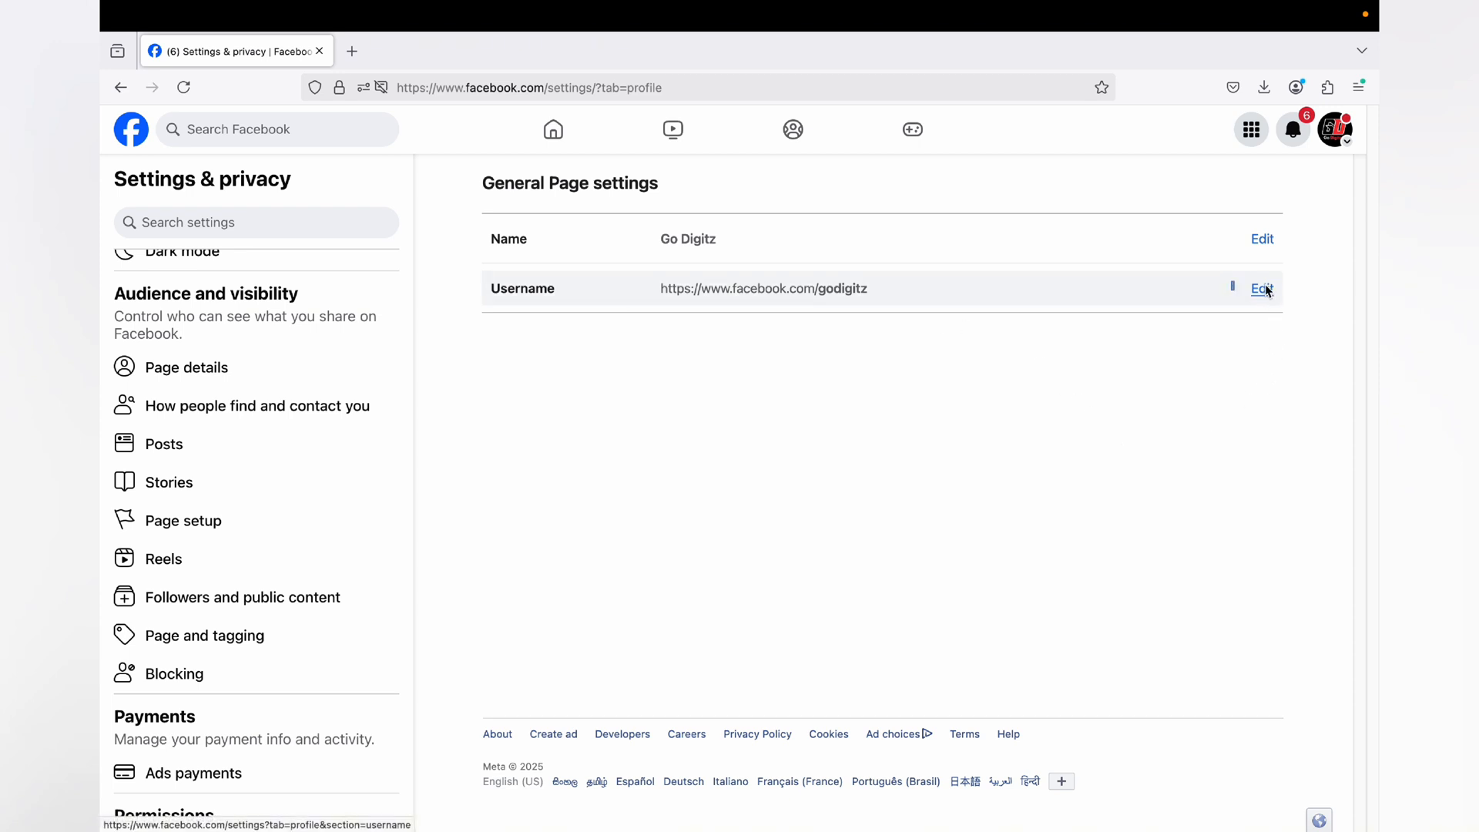
left_click(1262, 288)
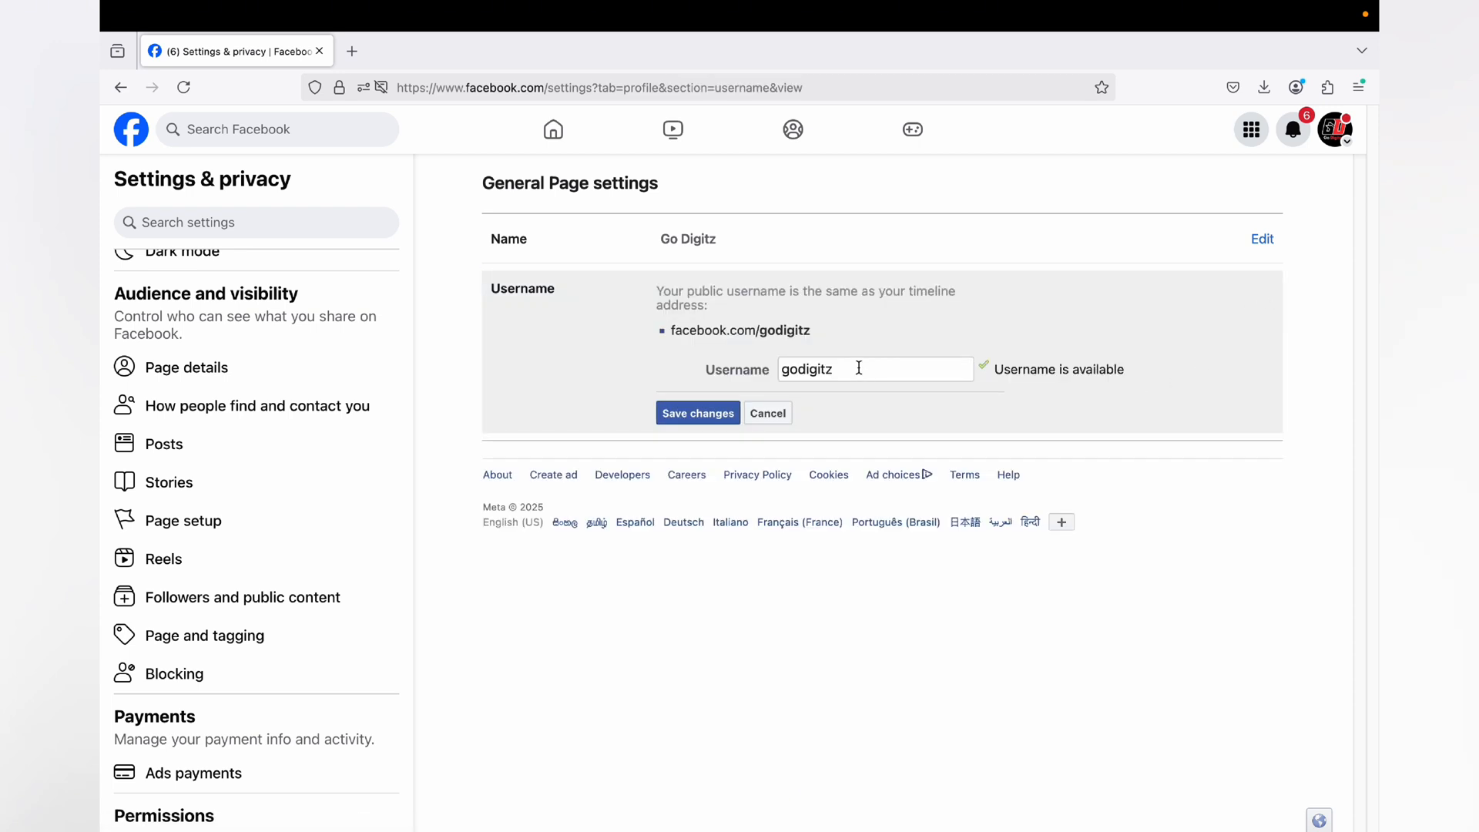
left_click(872, 368)
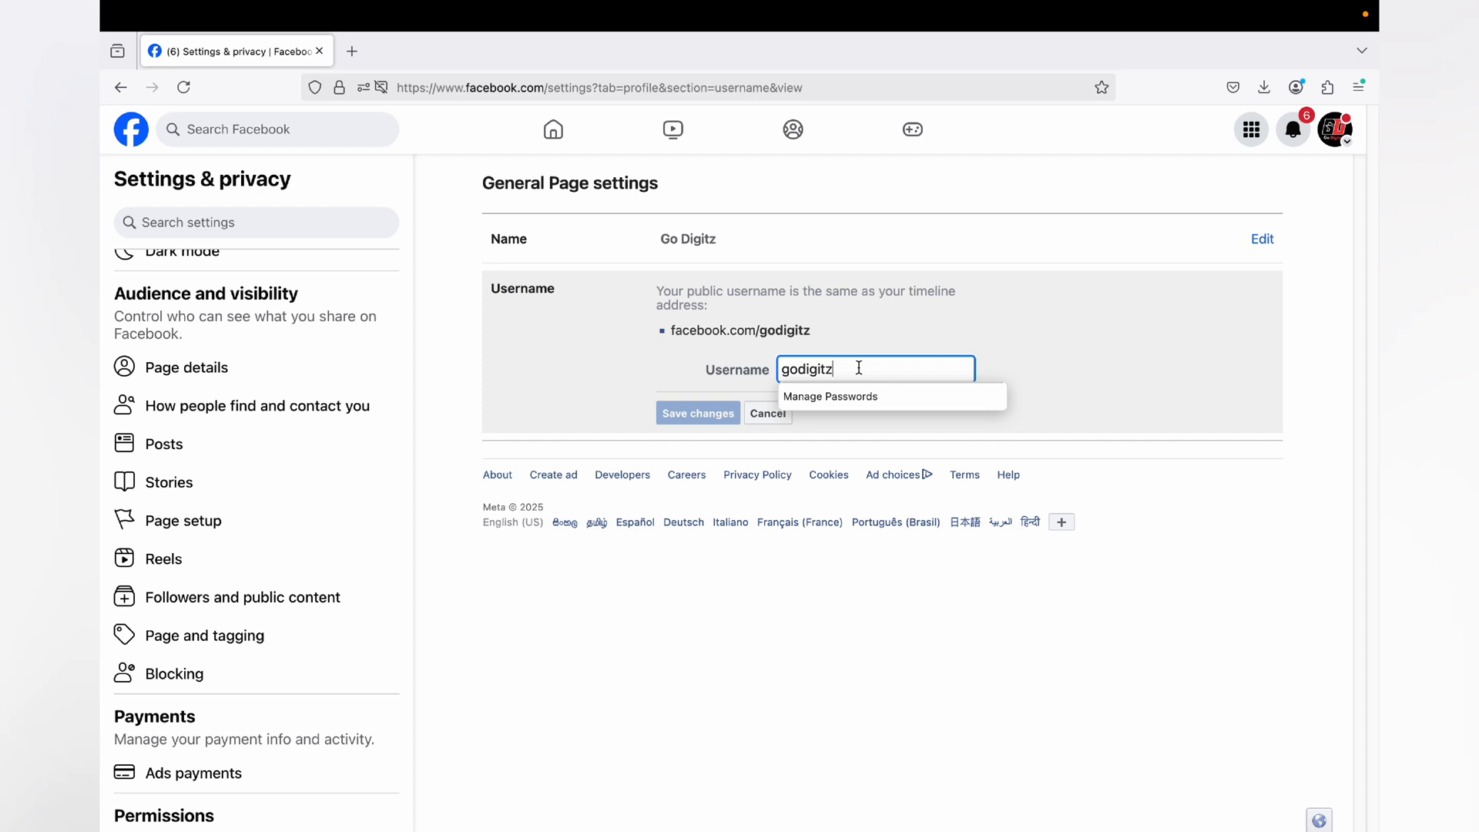
mouse_move(876, 472)
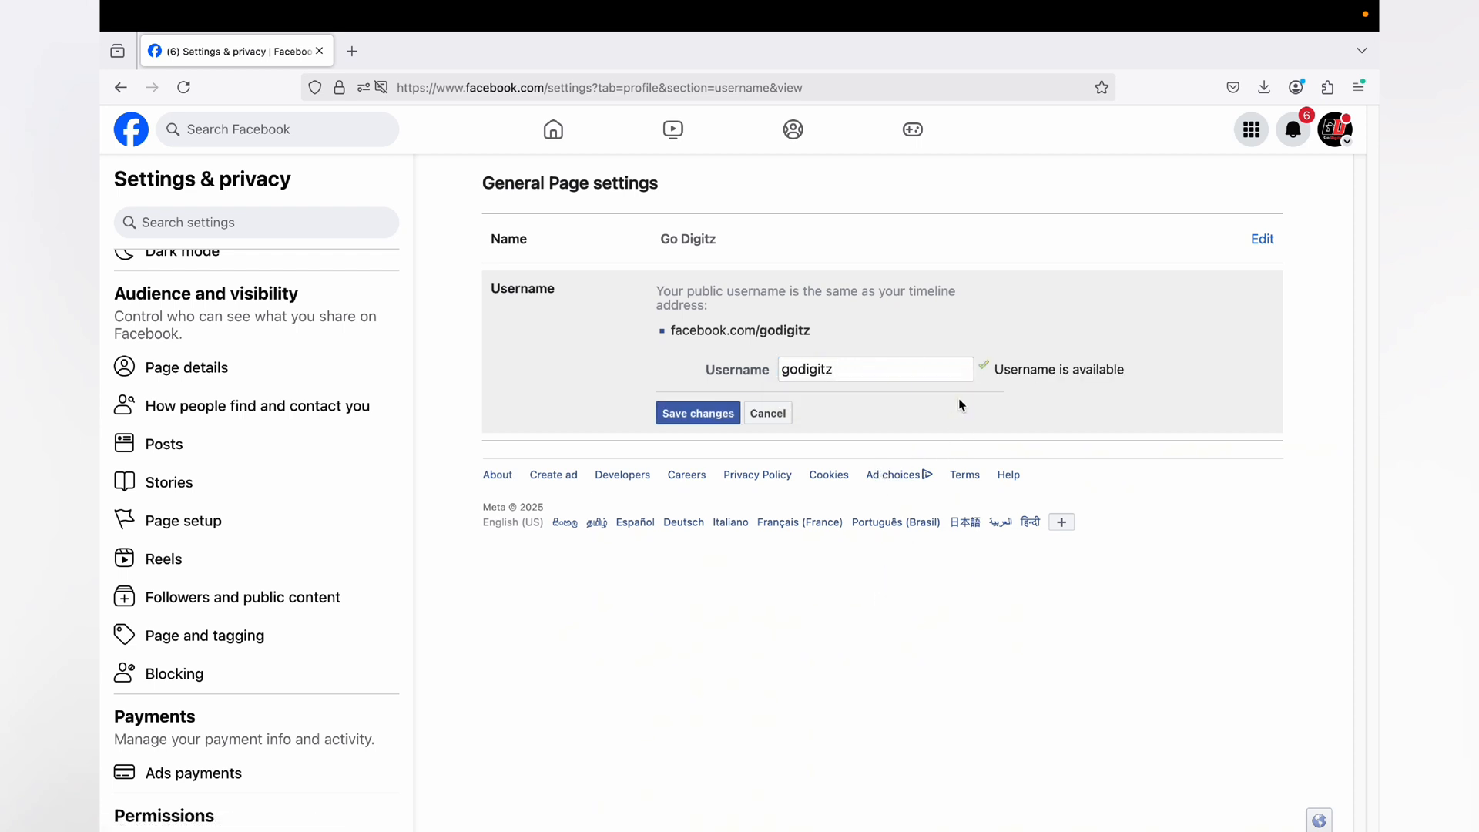
mouse_move(1048, 389)
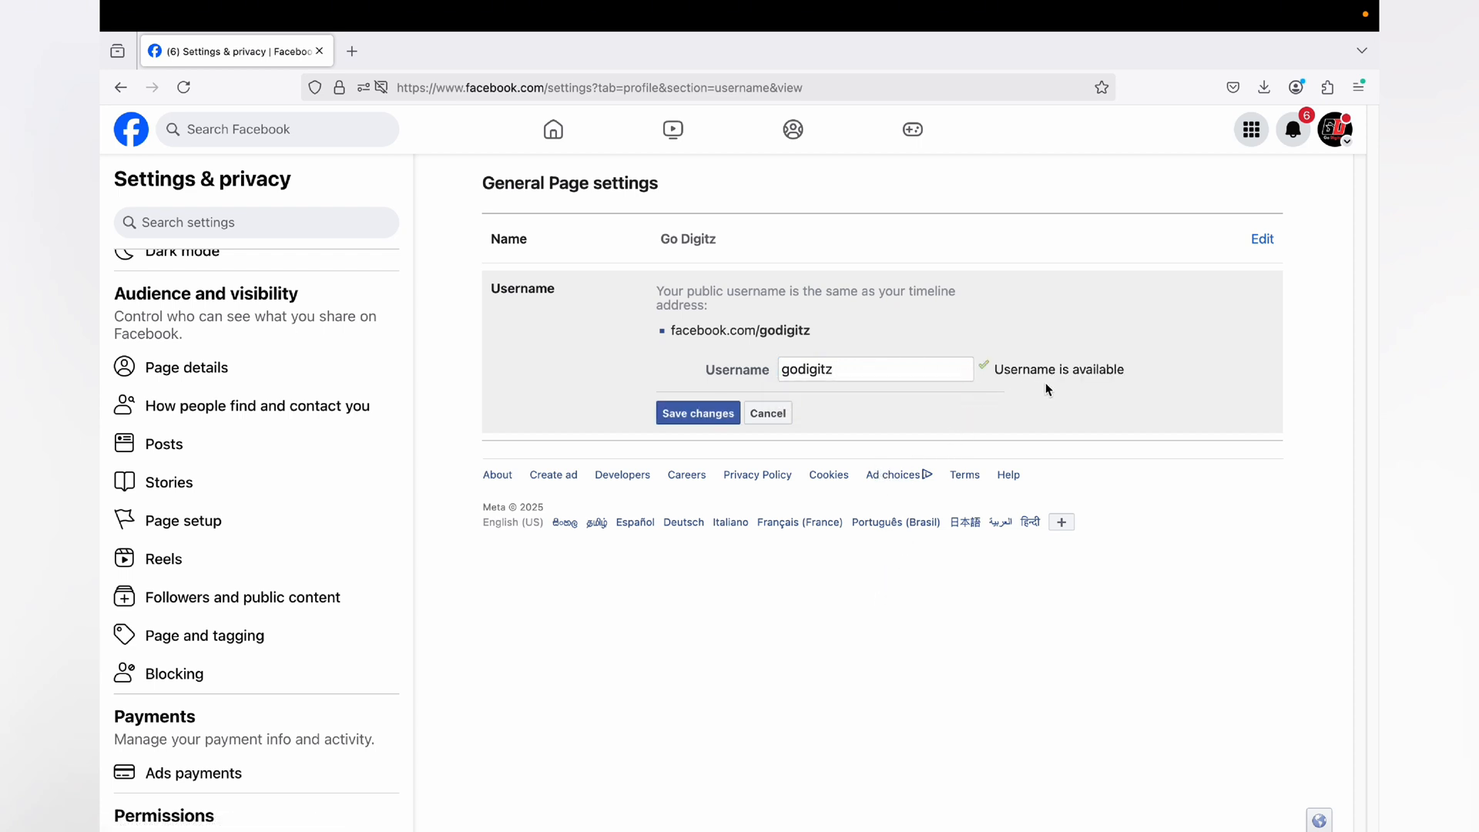